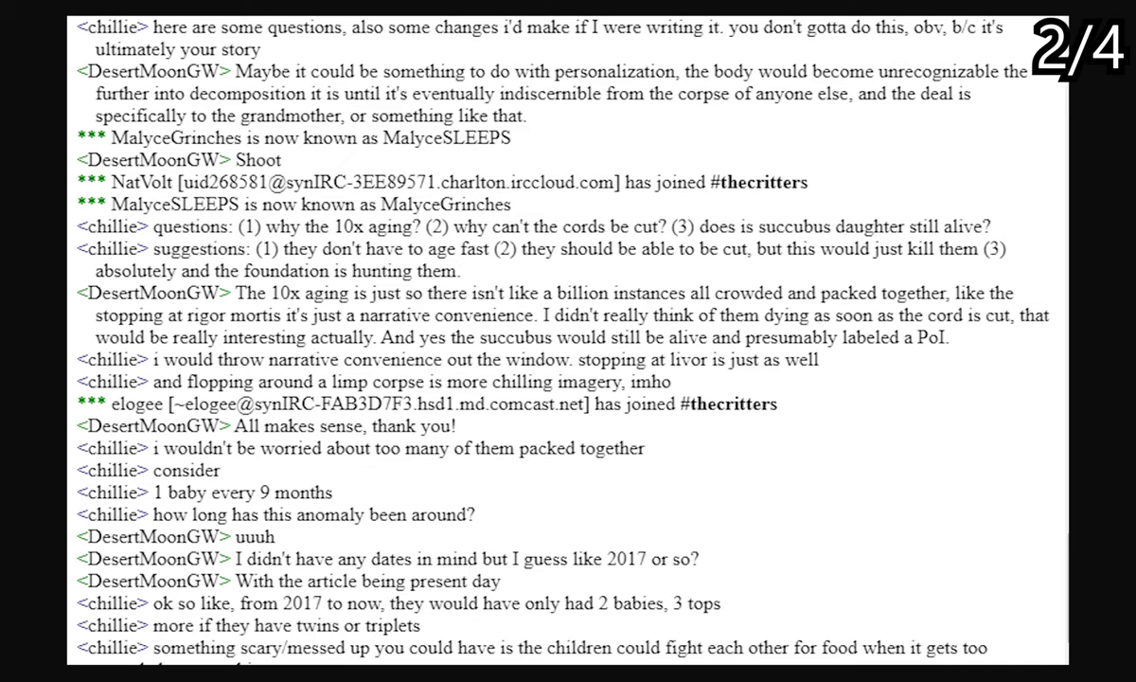
# Scroll the SCP-XXXX sandbox draft from the item header down to the LilyFlowerBloom chatlog addendum
pyautogui.scroll(-3)
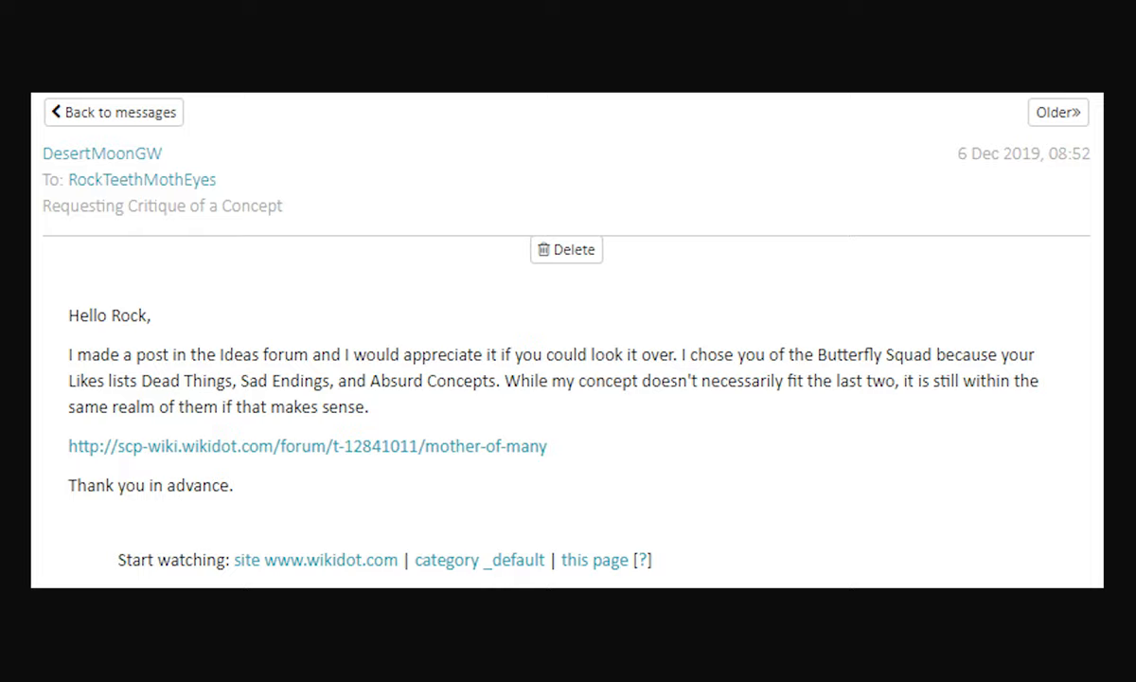
pyautogui.click(306, 445)
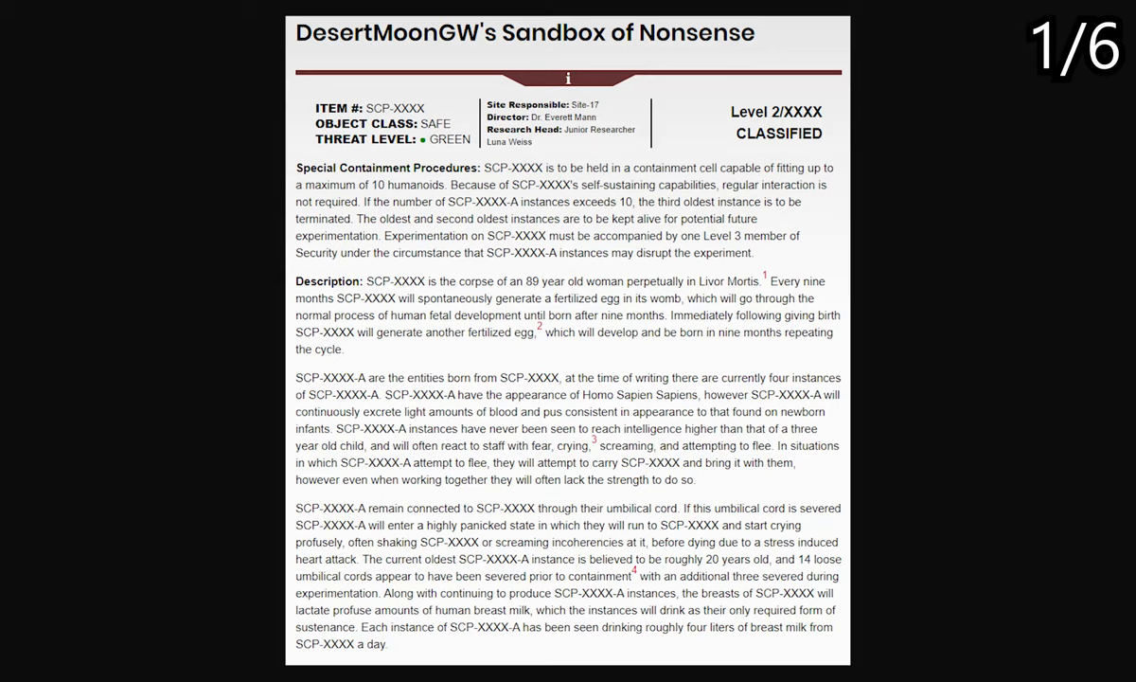
pyautogui.scroll(-3)
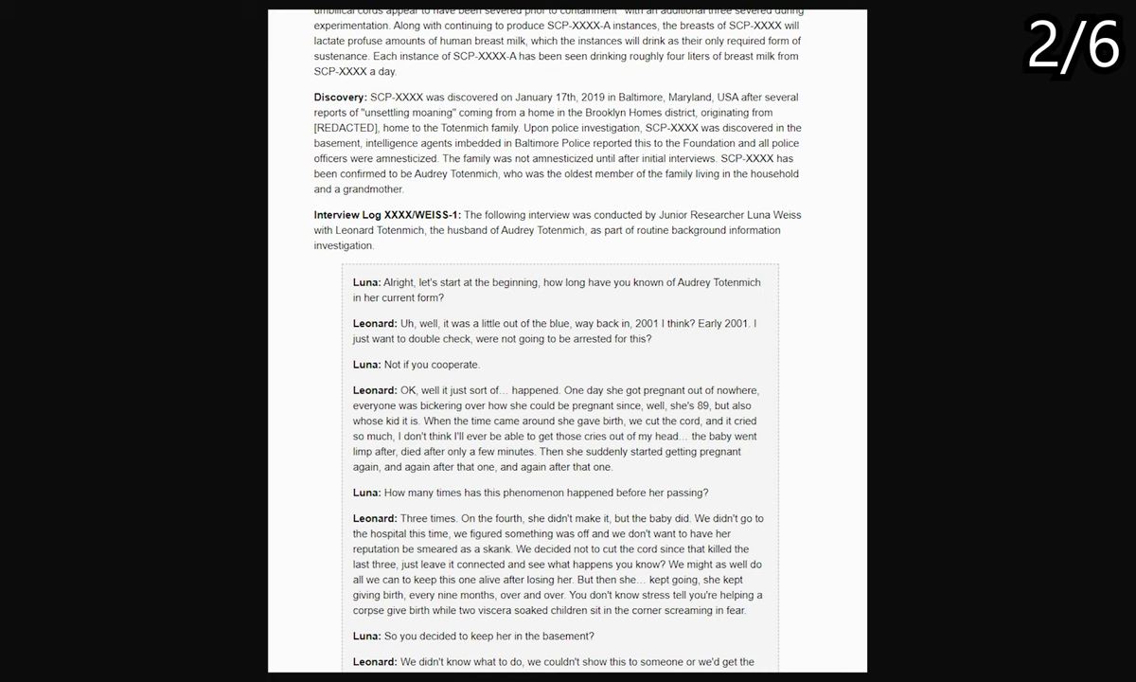
pyautogui.scroll(-3)
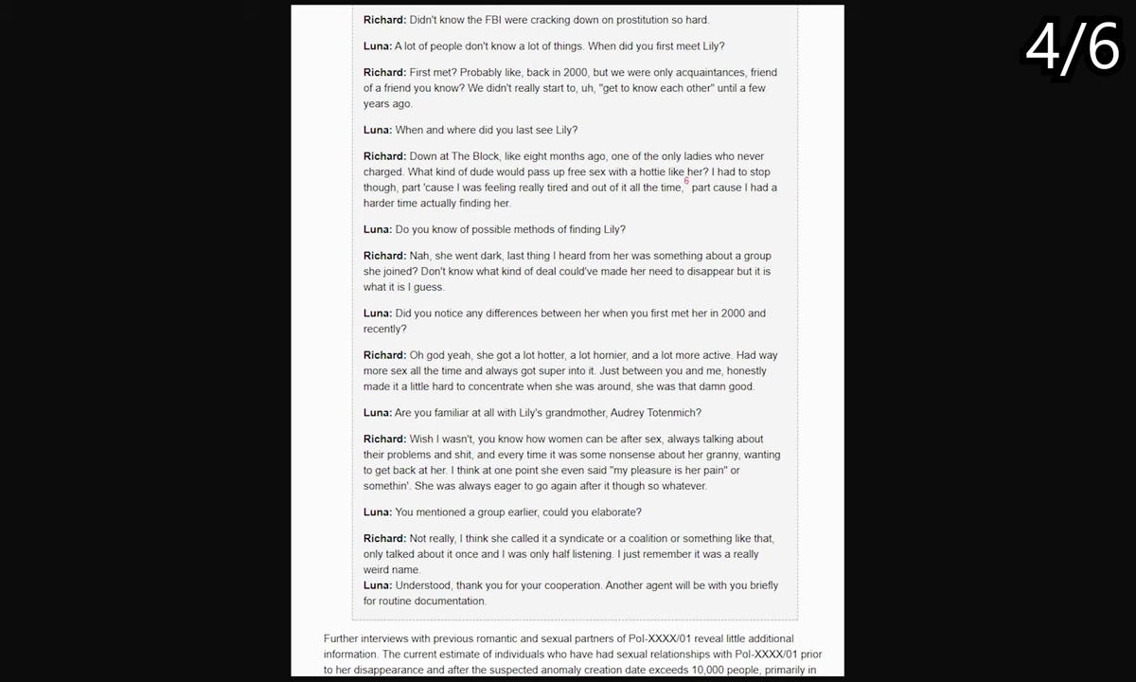
pyautogui.scroll(-3)
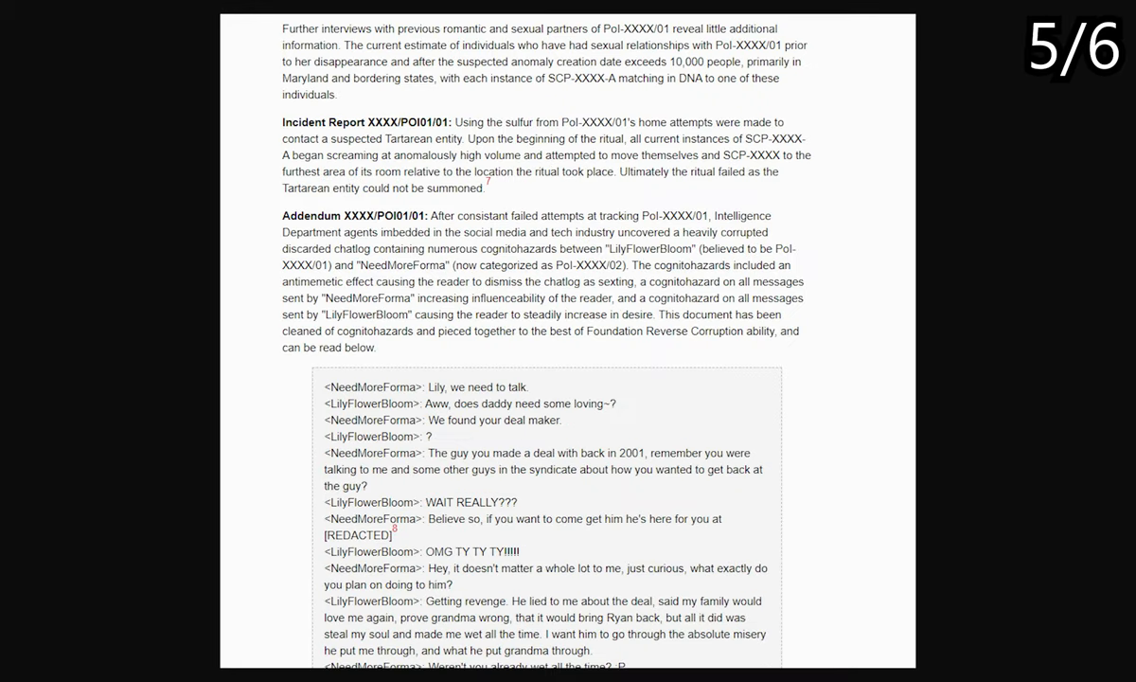
pyautogui.scroll(-3)
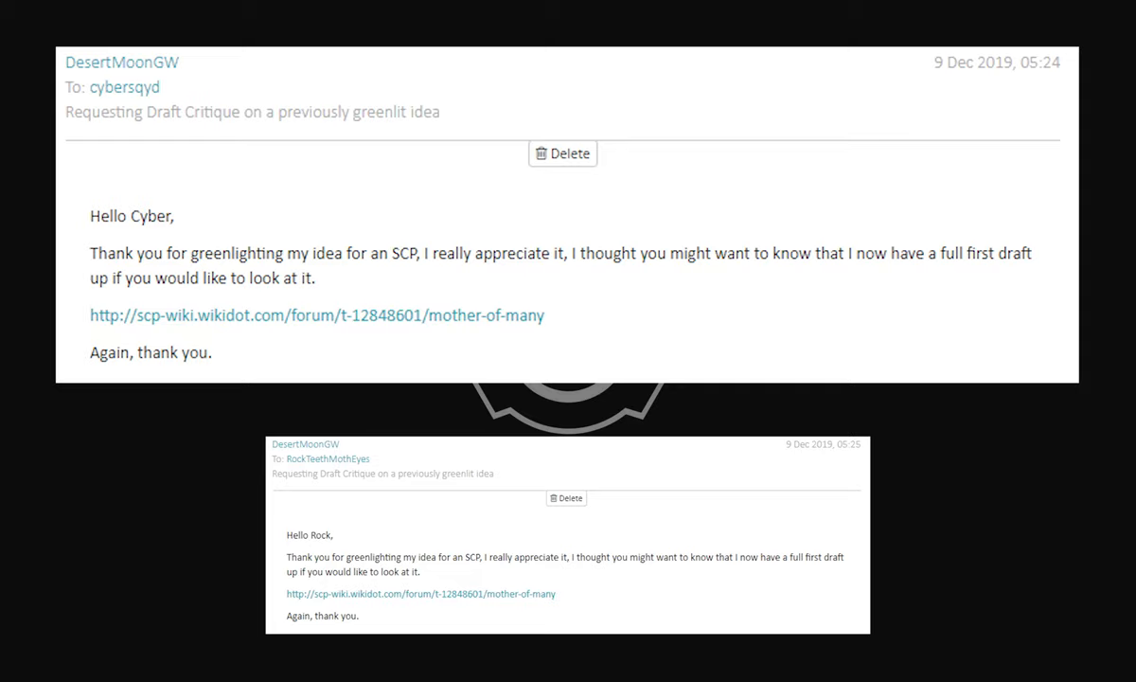
# Show the 'Requesting Draft Critique on a previously greenlit idea' private message slide
pyautogui.click(318, 314)
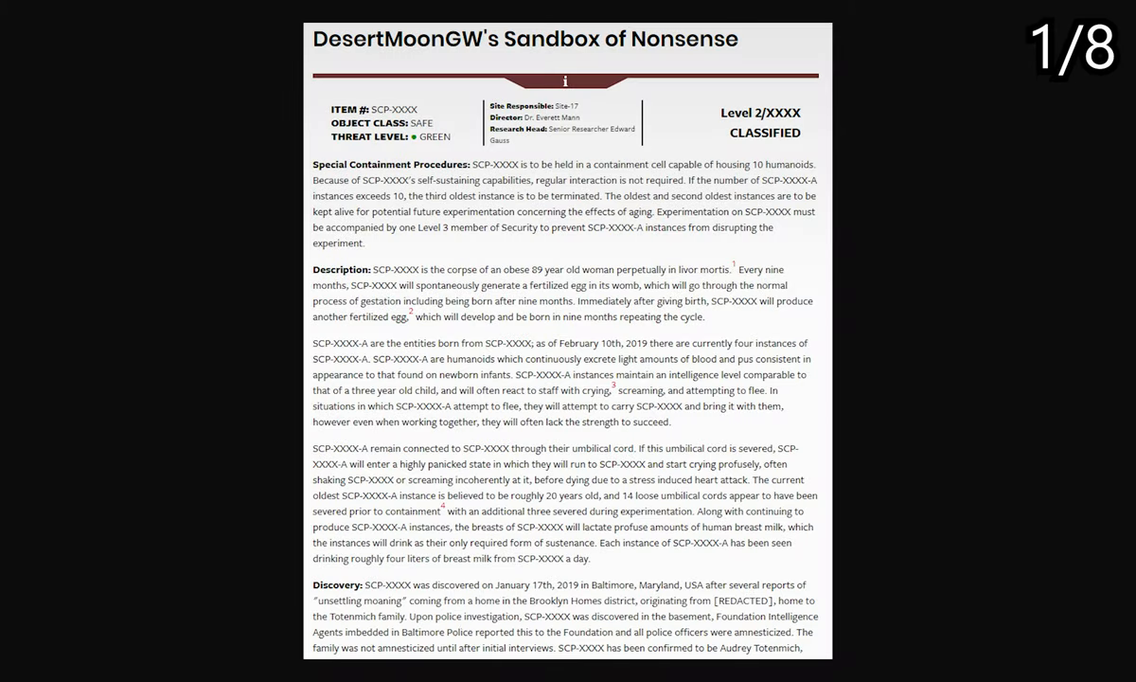
# Scroll the Mother of Many forum thread through the author's replies to quoted critique points
pyautogui.scroll(-3)
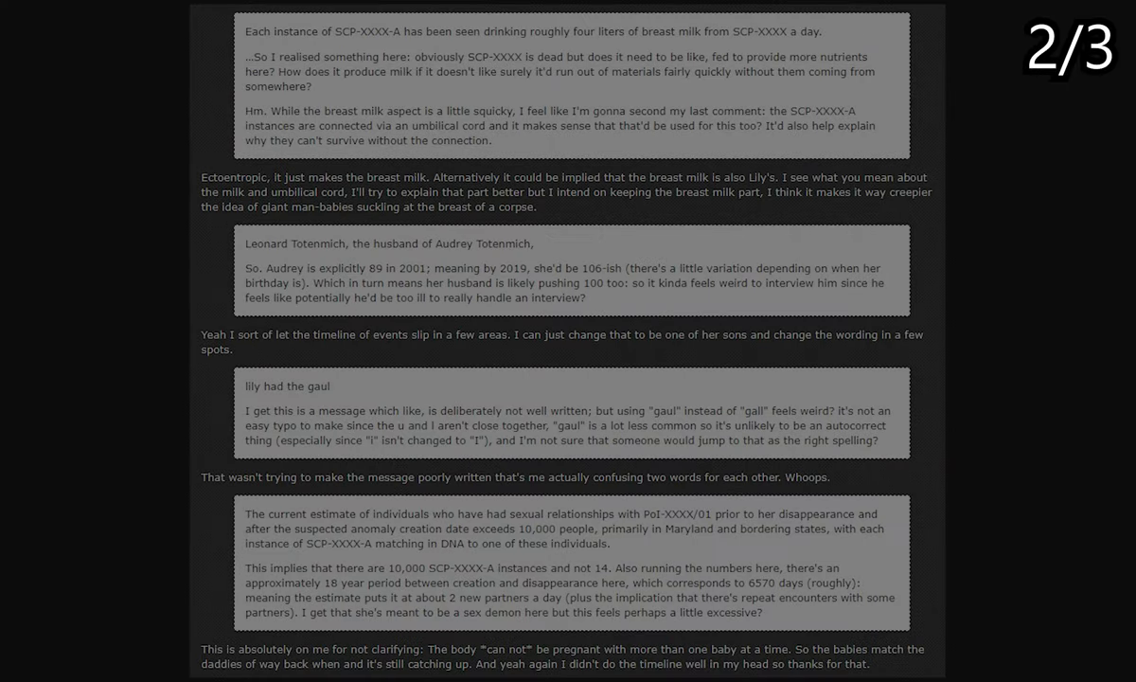
pyautogui.scroll(-3)
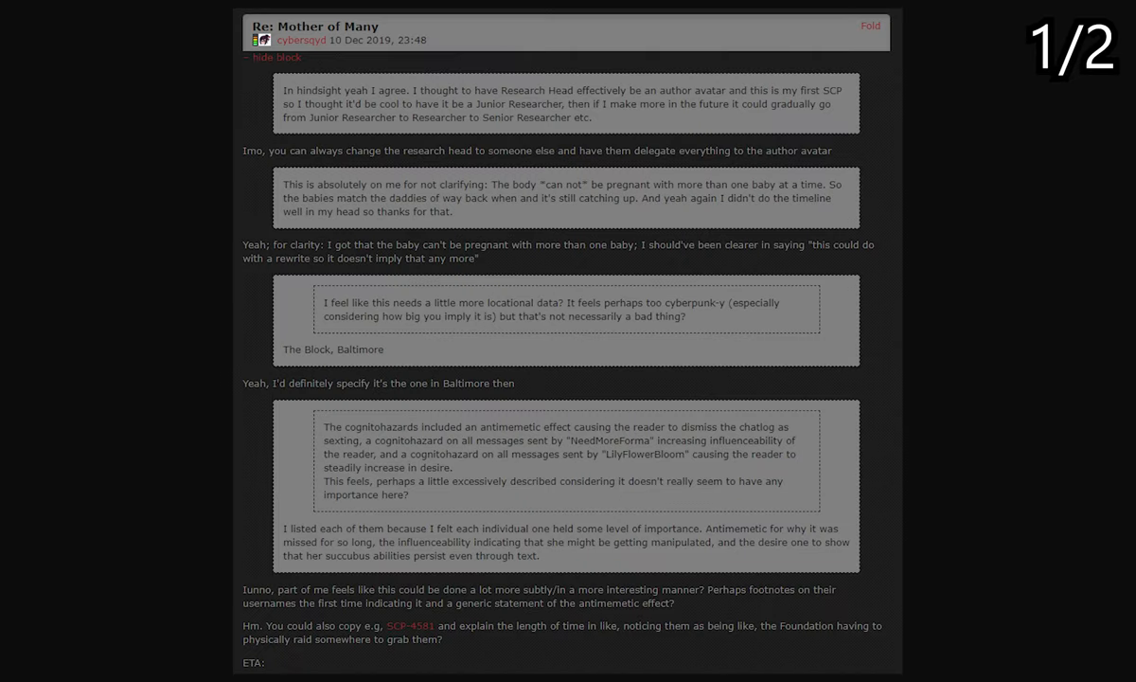
pyautogui.scroll(-3)
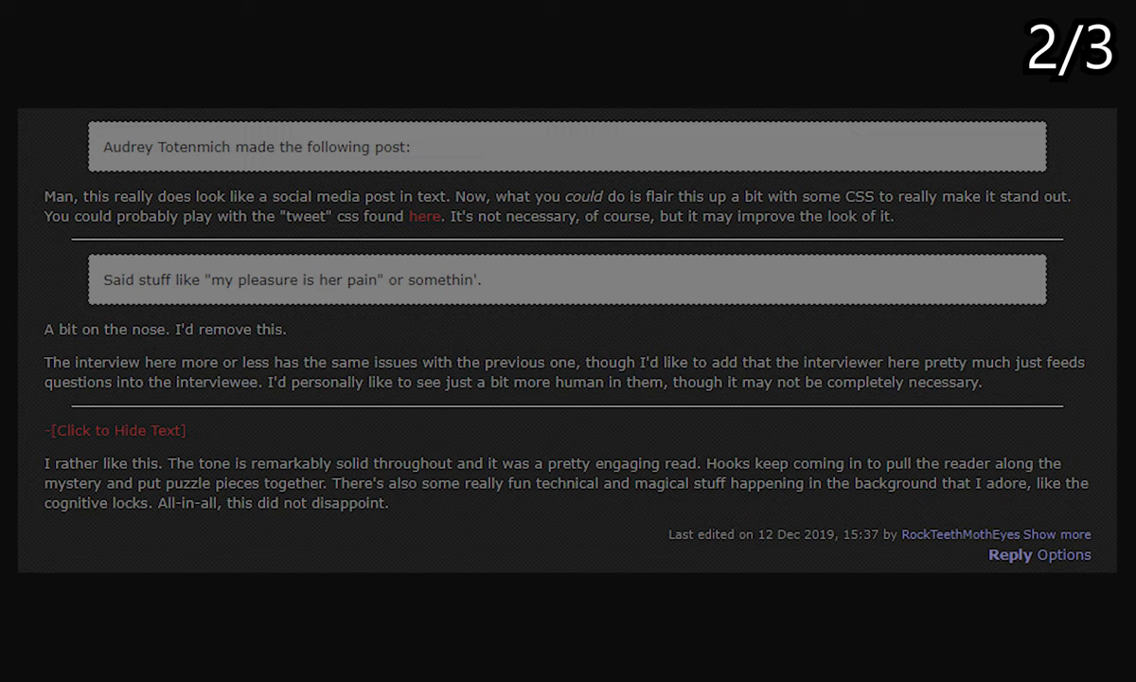
# Advance to the reviewer's comment suggesting CSS styling for the social media post
pyautogui.scroll(-3)
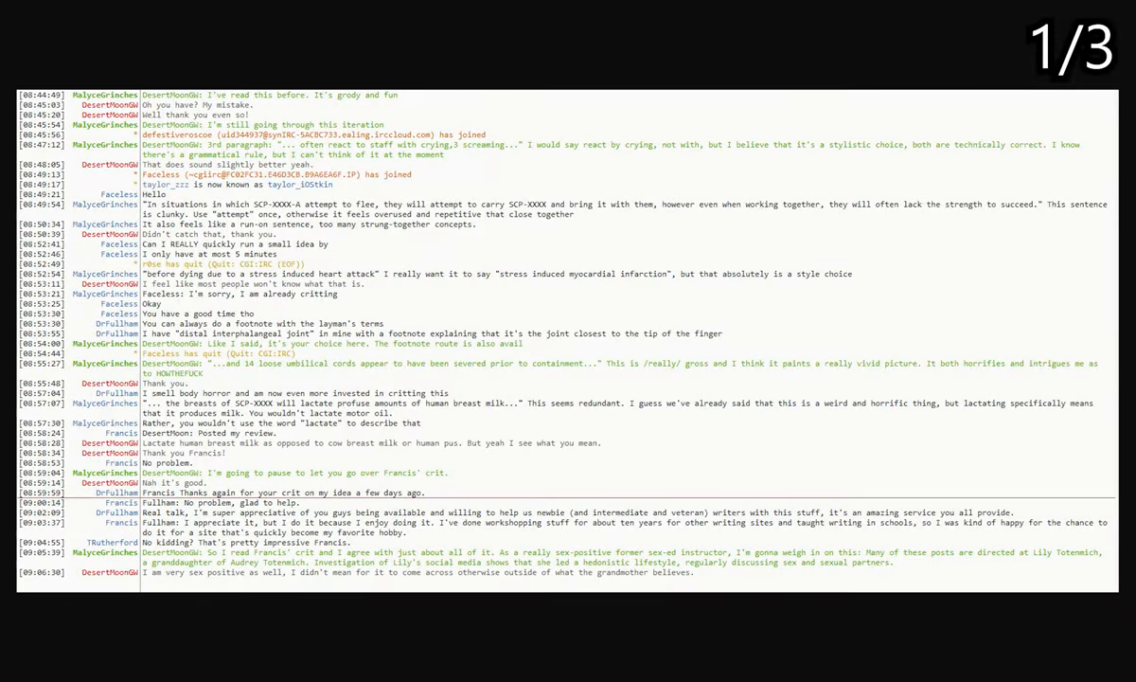
# Move past the IRC critique log to the next Re: Mother of Many forum reply
pyautogui.scroll(-3)
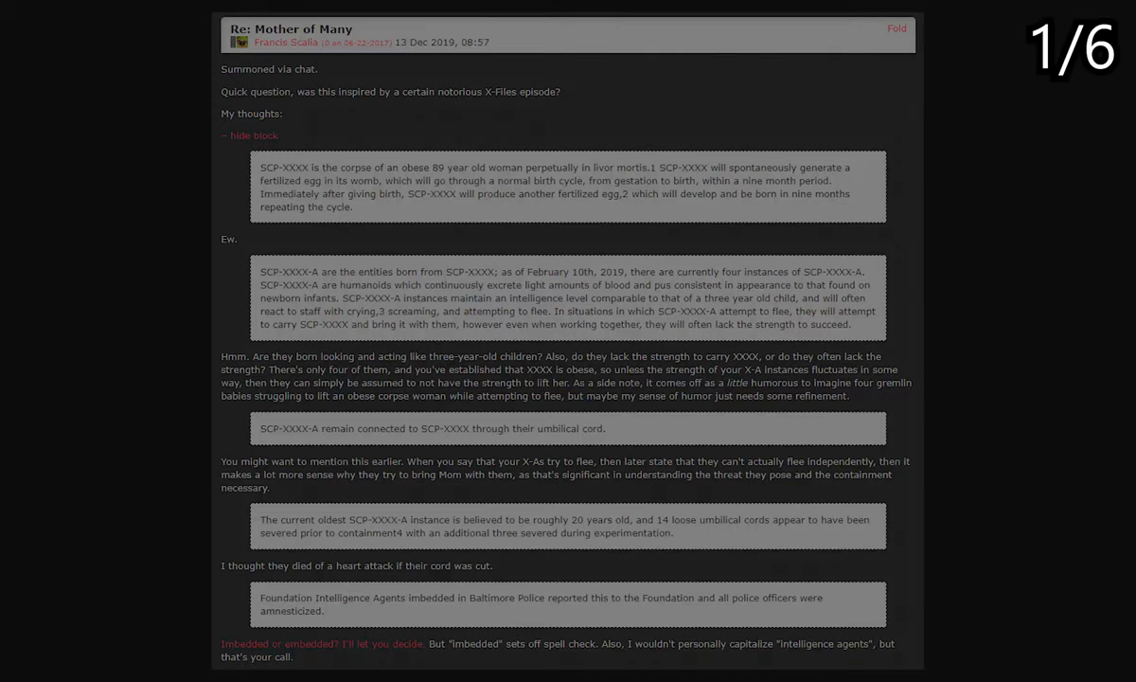
# Scroll to the 'Requesting Draft Critique' private message with its sandbox and forum links
pyautogui.scroll(-3)
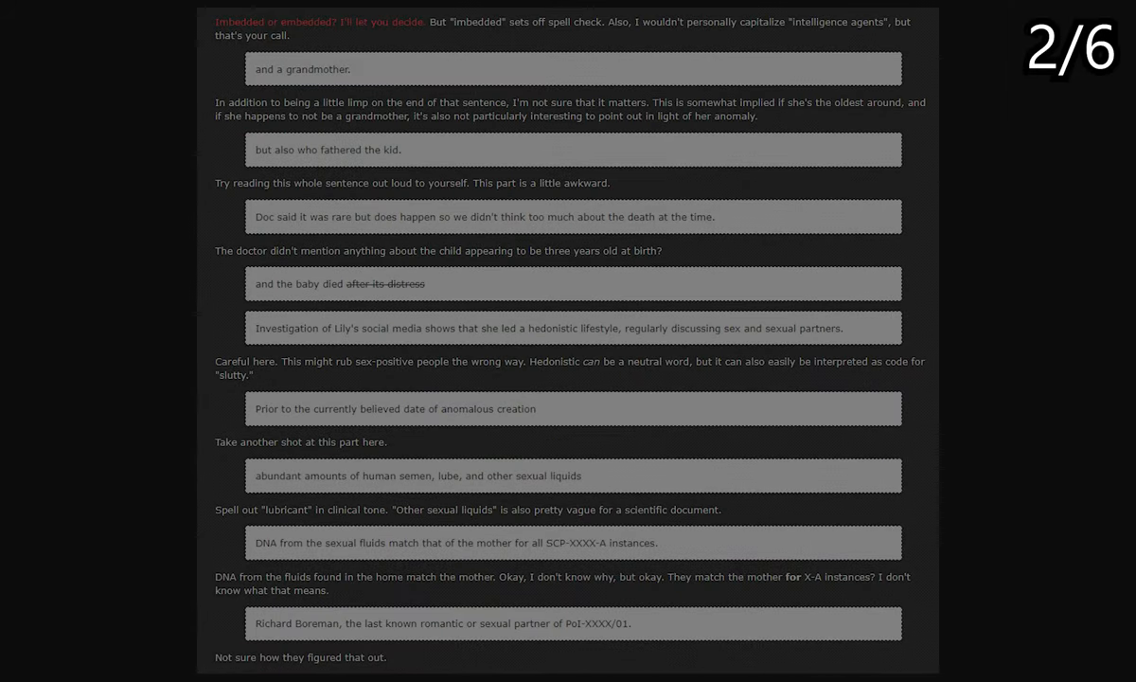
pyautogui.scroll(-3)
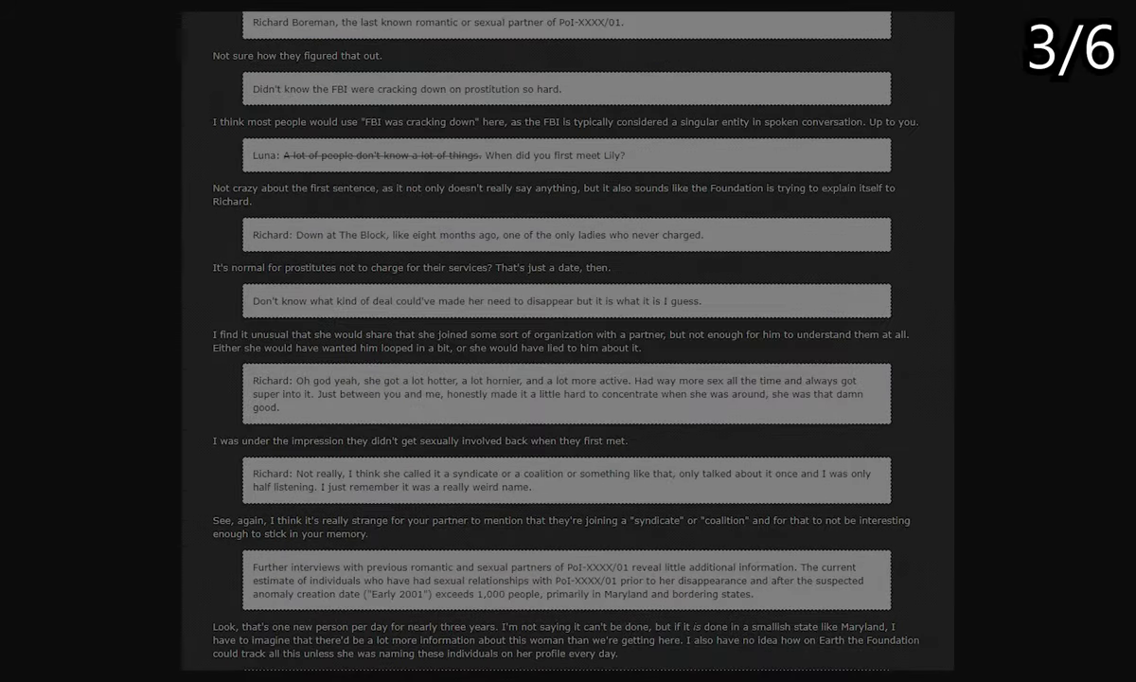
pyautogui.scroll(-3)
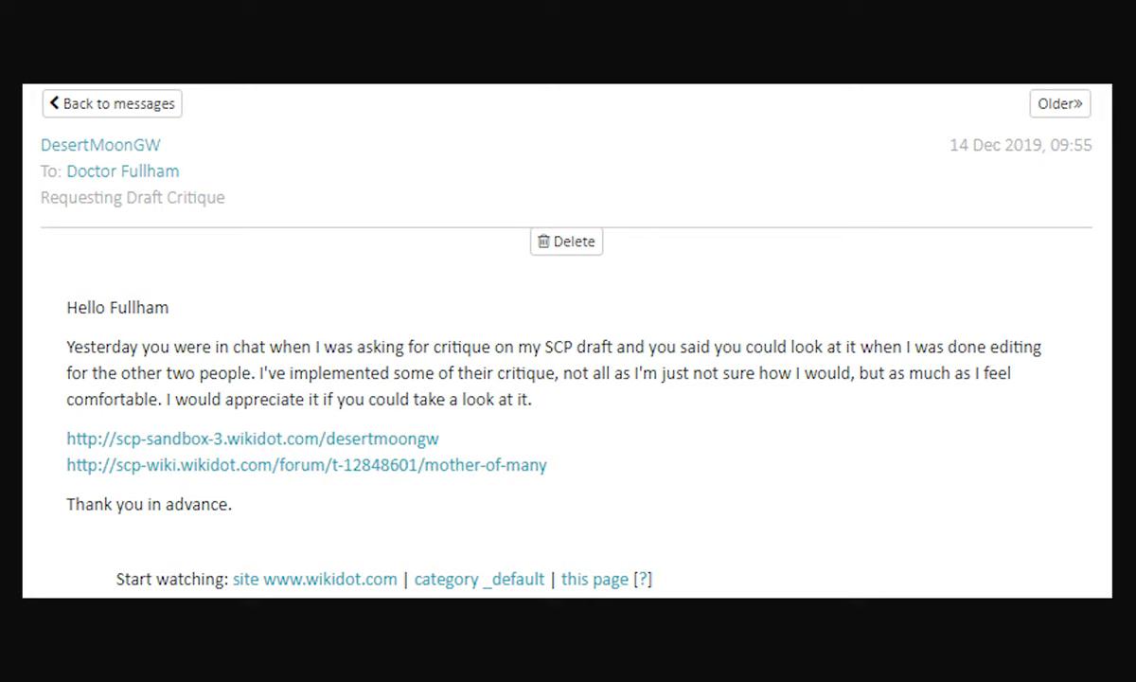
# View the 'critique posted' reply, the Mother of Many forum critique, and the final article's interview logs
pyautogui.click(1061, 102)
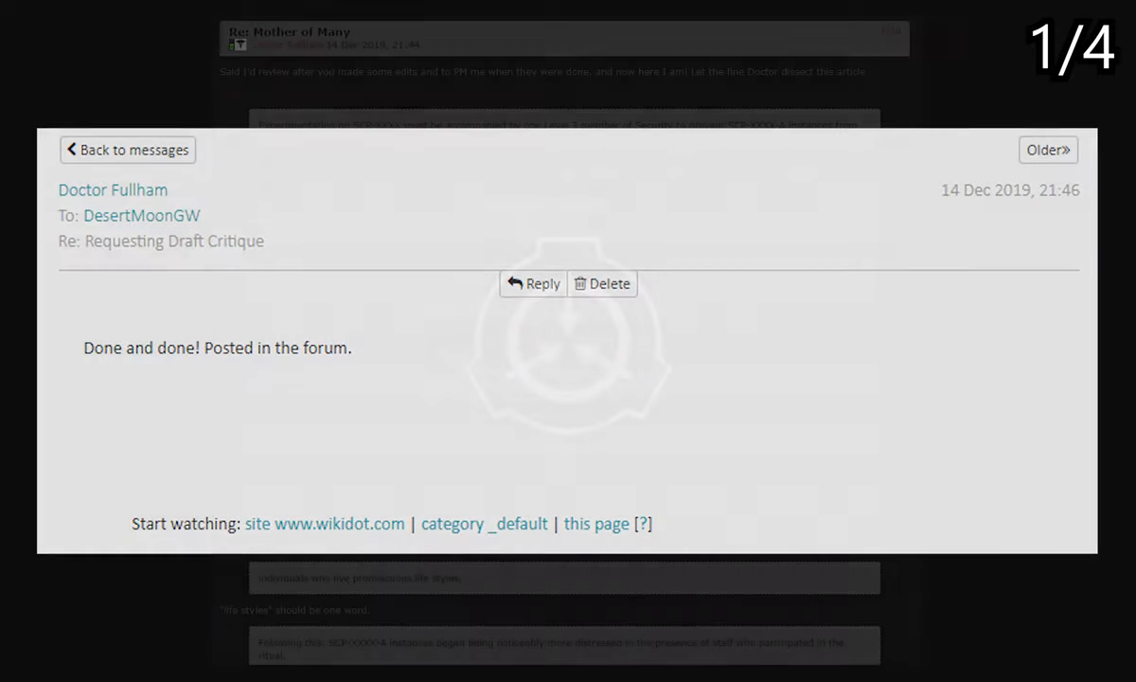
pyautogui.click(127, 150)
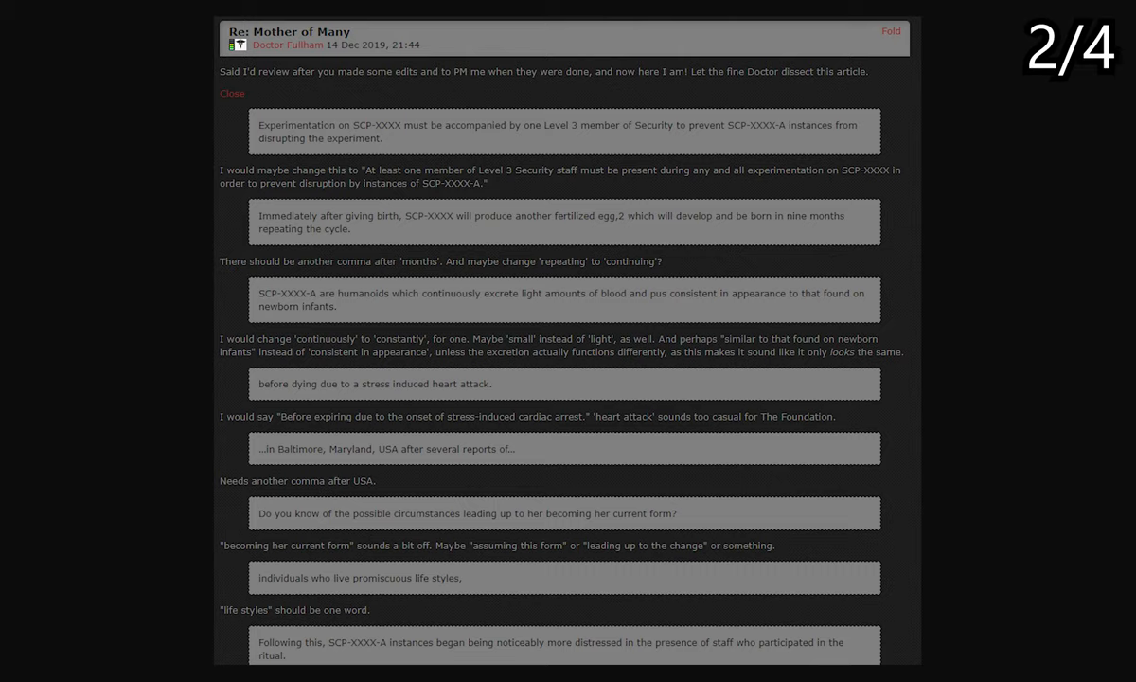
pyautogui.scroll(-3)
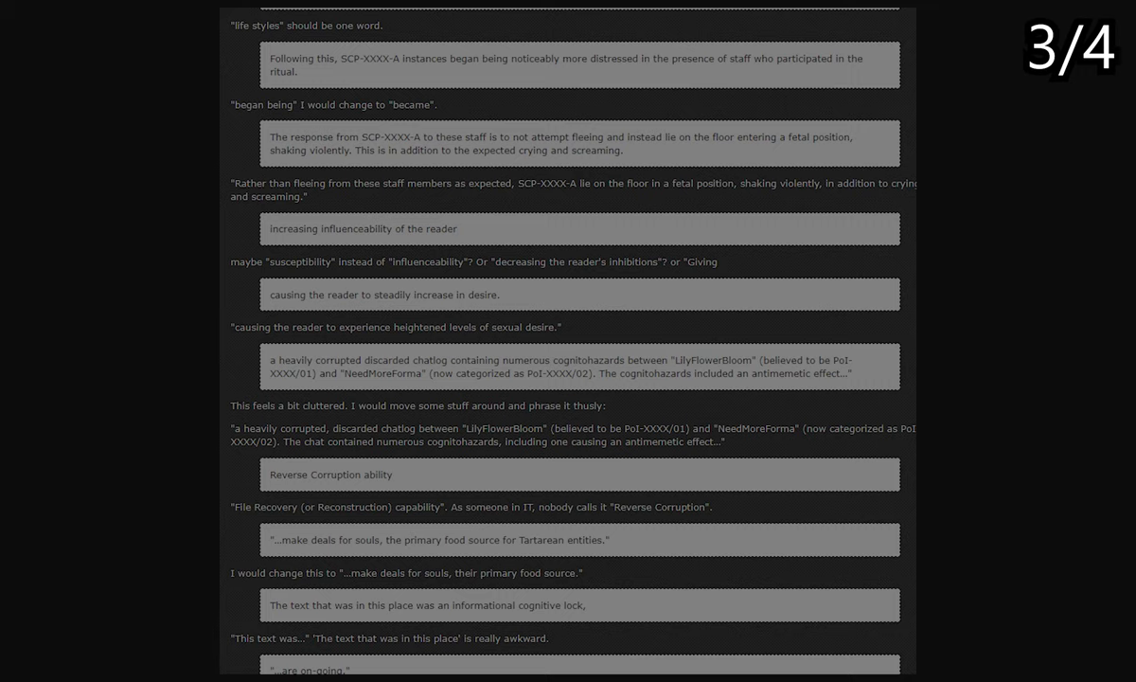
pyautogui.scroll(-3)
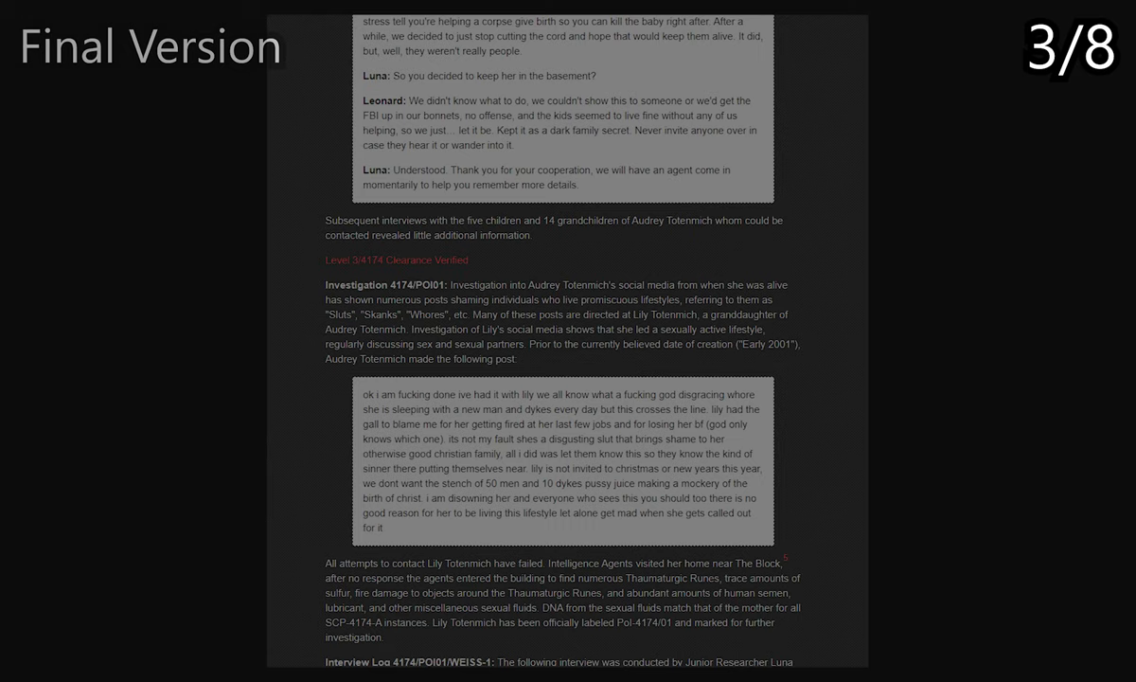
# Scroll the Final Version's recovered chat log addendum down to the Footnotes
pyautogui.scroll(-3)
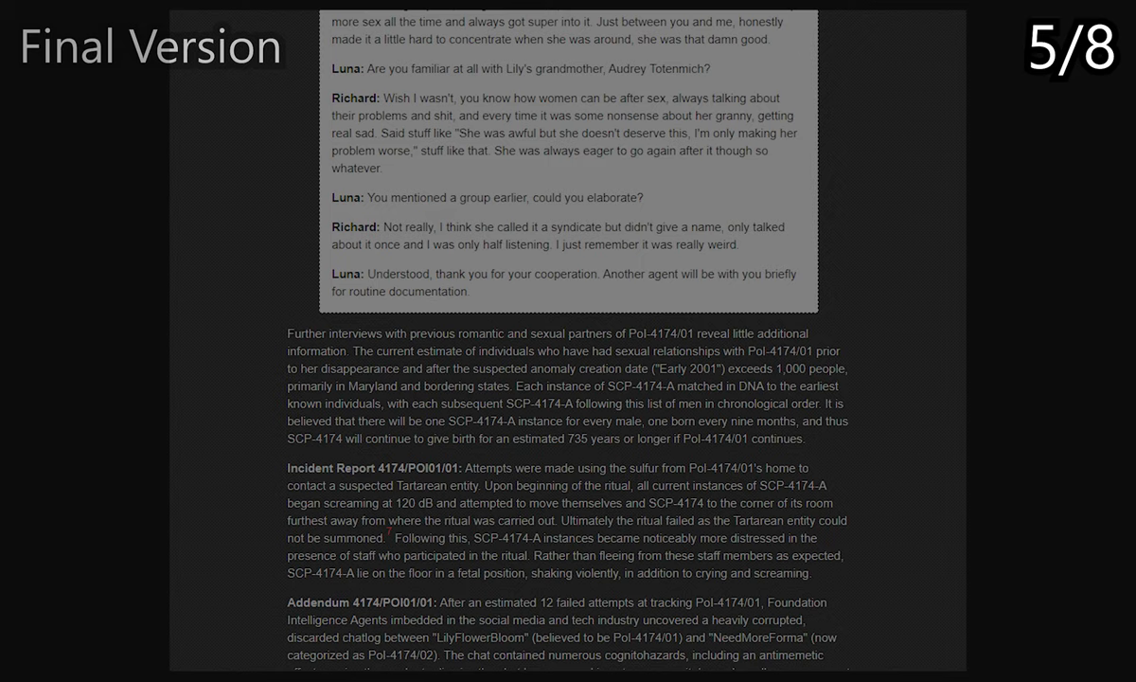
pyautogui.scroll(-3)
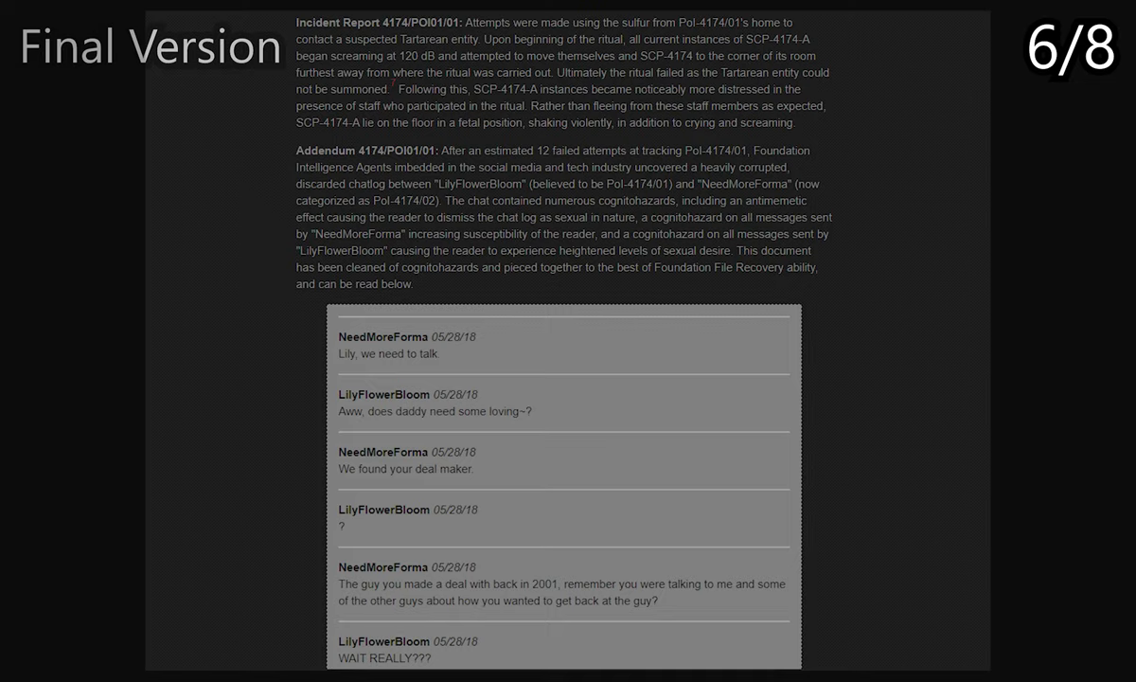
pyautogui.scroll(-3)
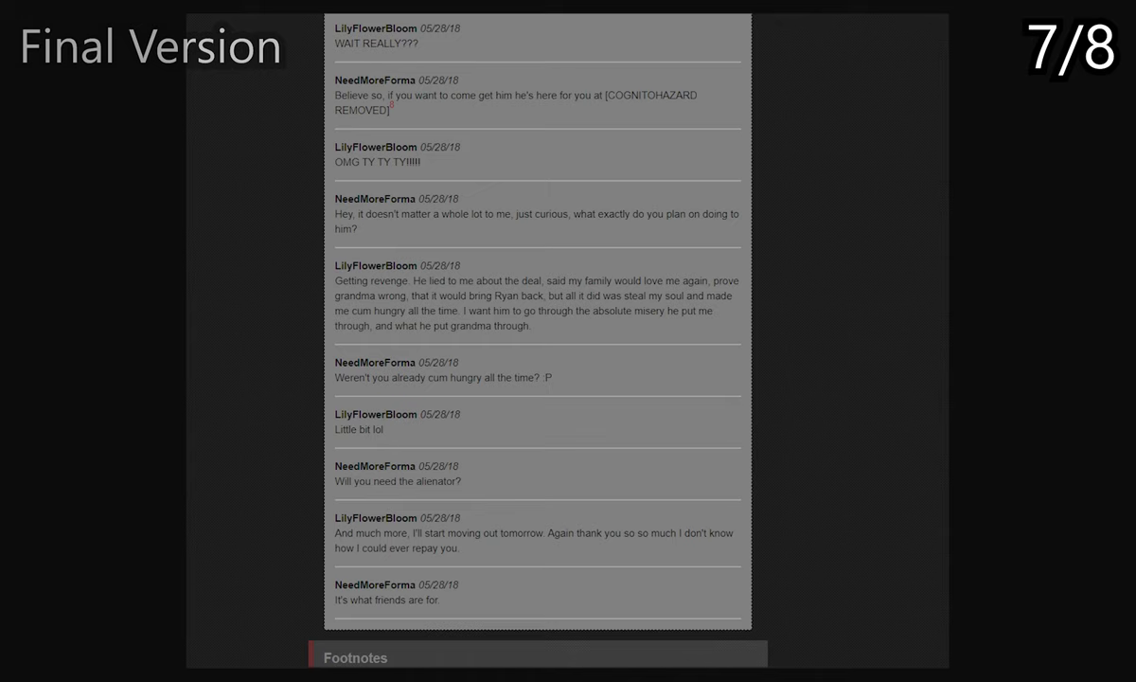
pyautogui.scroll(-3)
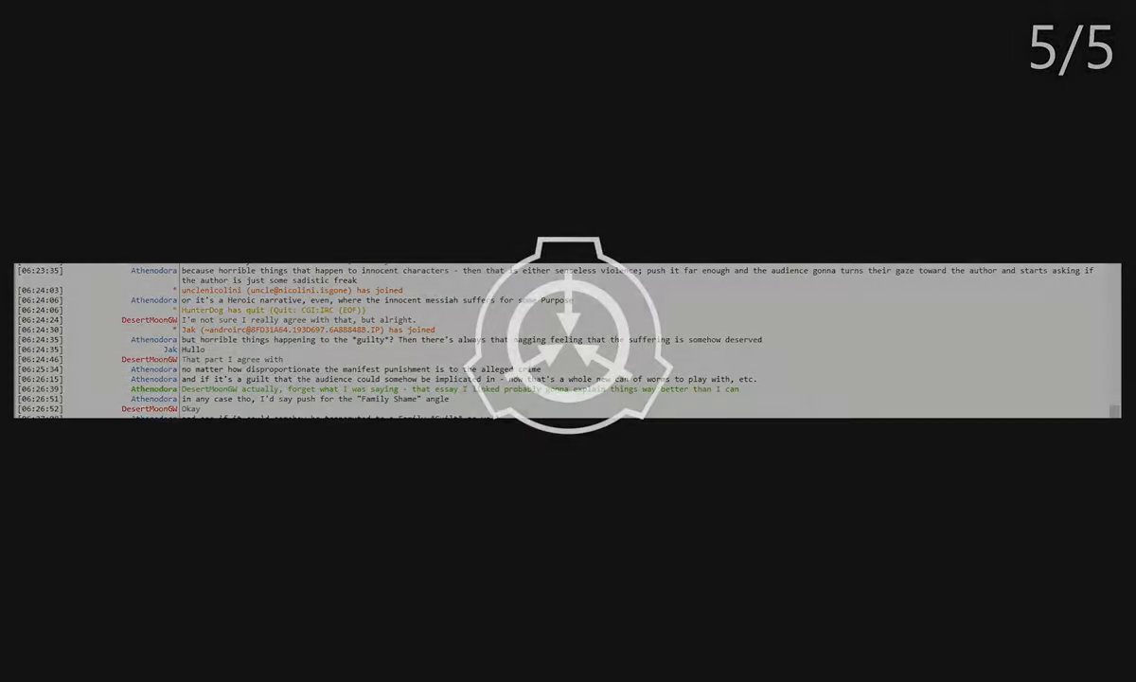
# Advance to slide 5/5, the IRC log debating whether horror punishes innocent characters
pyautogui.click(572, 86)
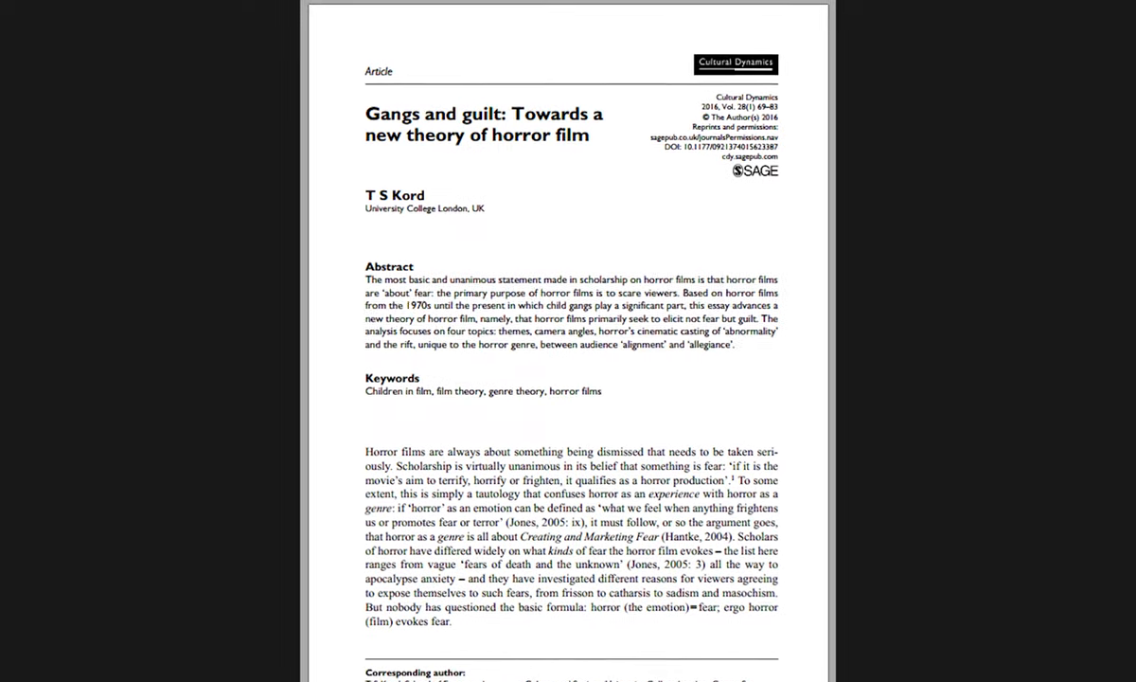
# Scroll the Kord 'Gangs and guilt' horror-film essay PDF to its abstract and opening paragraph
pyautogui.scroll(-3)
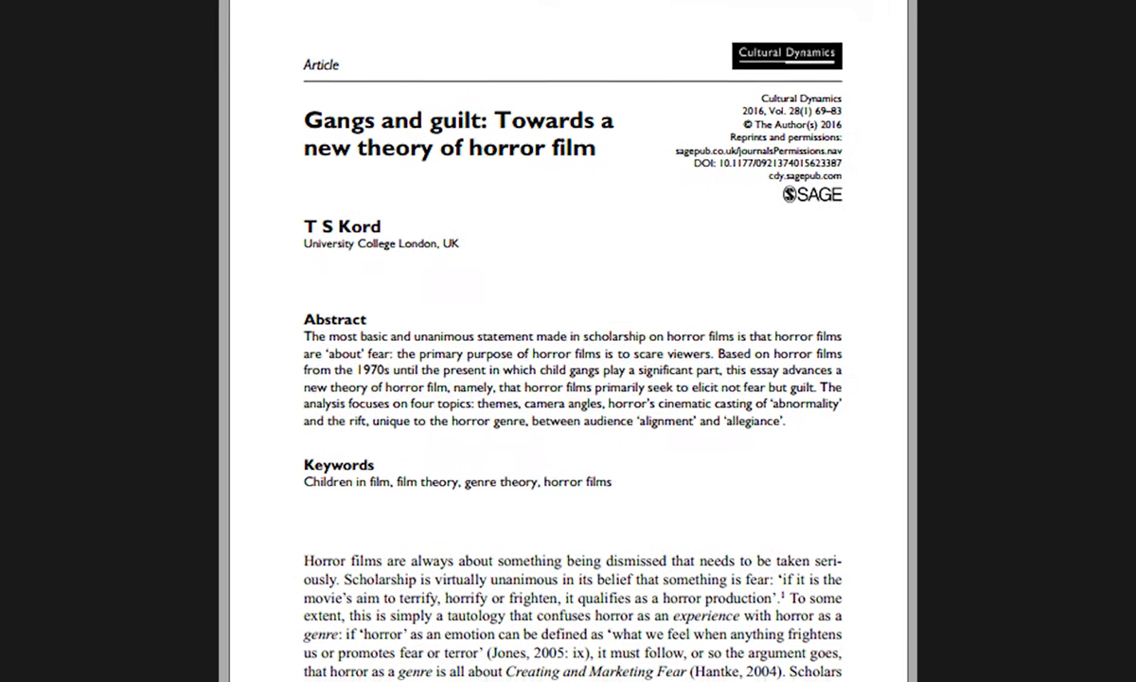
pyautogui.scroll(-3)
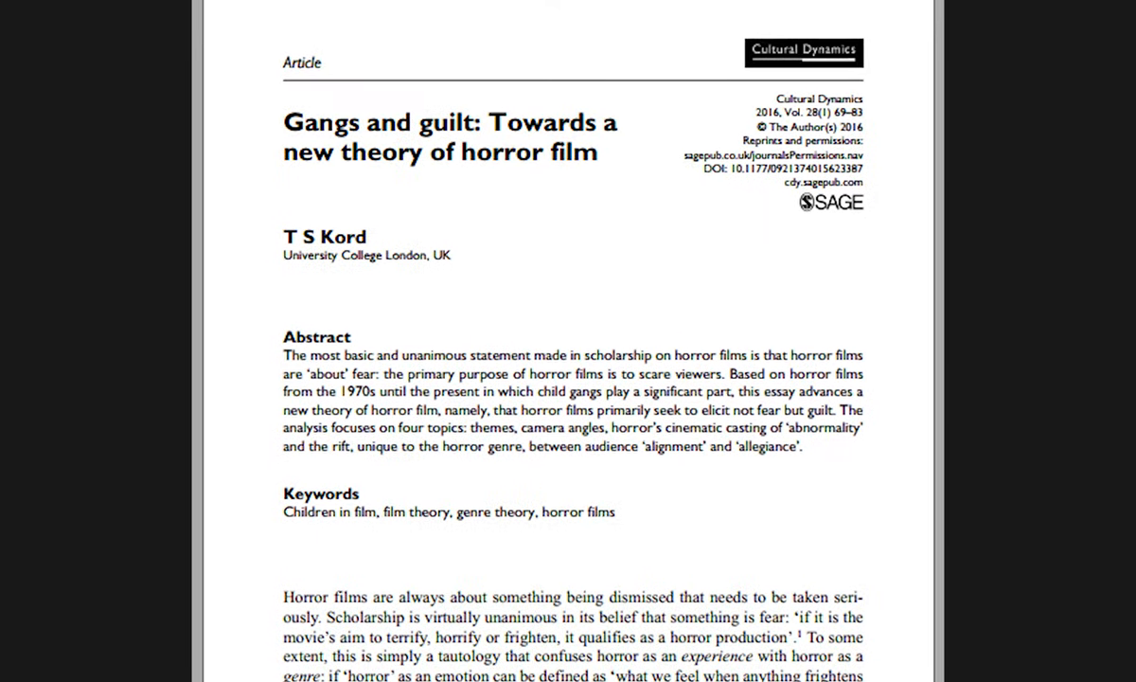